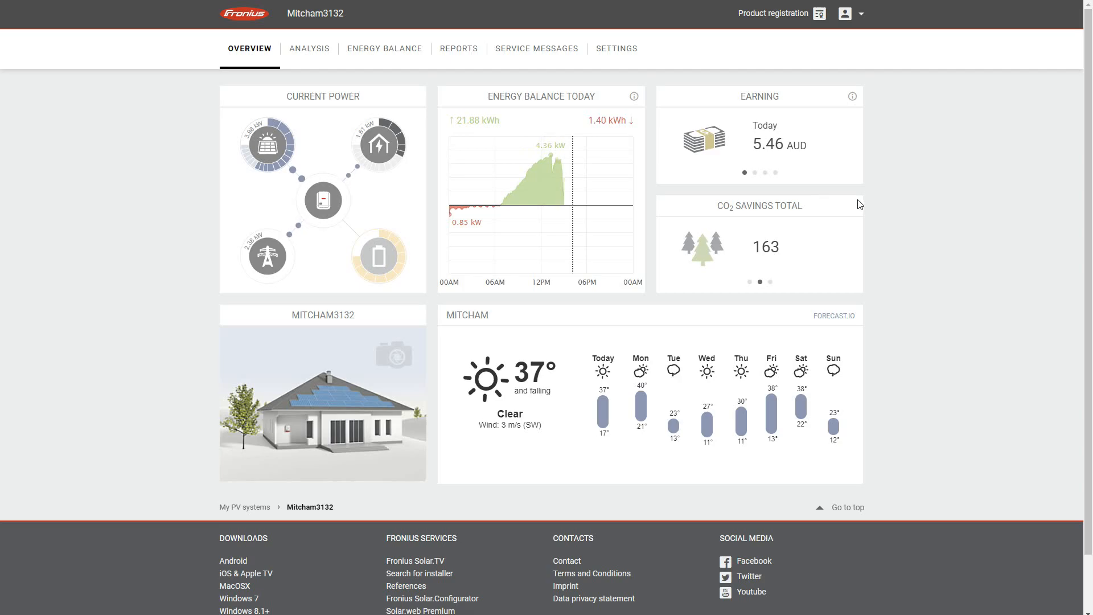
{"action": "mouse_move", "coordinate": [870, 202]}
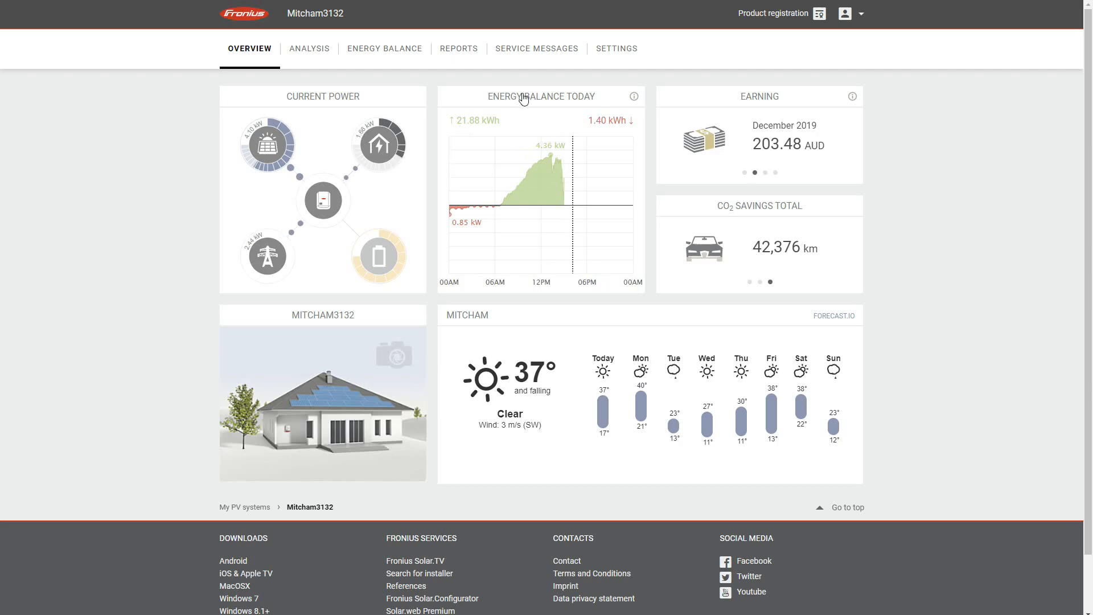
Show the Mitcham energy balance chart by day for December 2019, totalling 936.62 kWh
{"action": "left_click", "coordinate": [541, 96]}
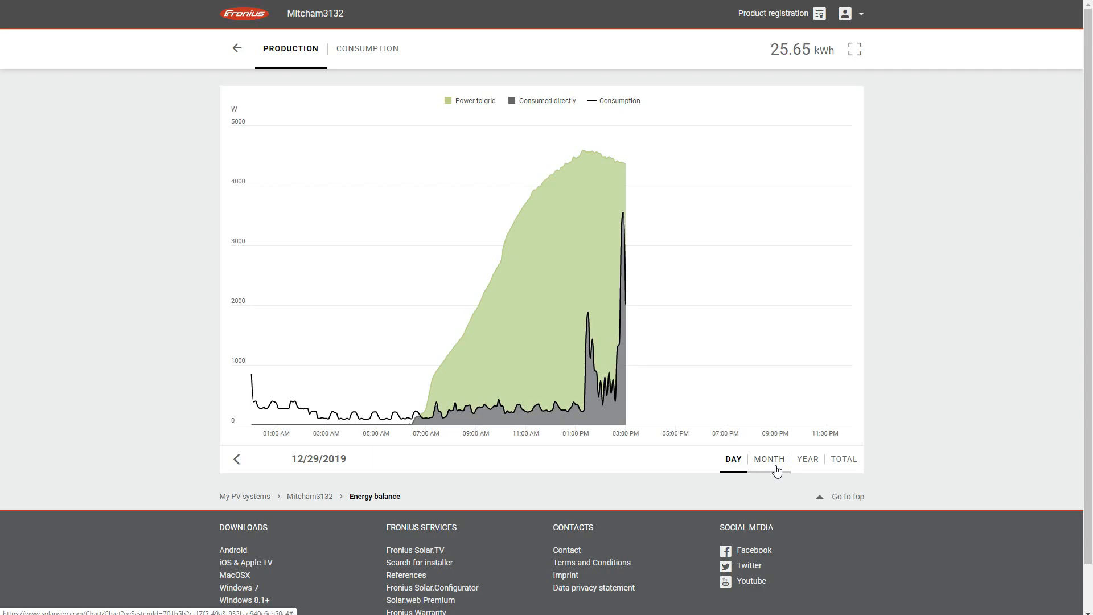
{"action": "left_click", "coordinate": [768, 459]}
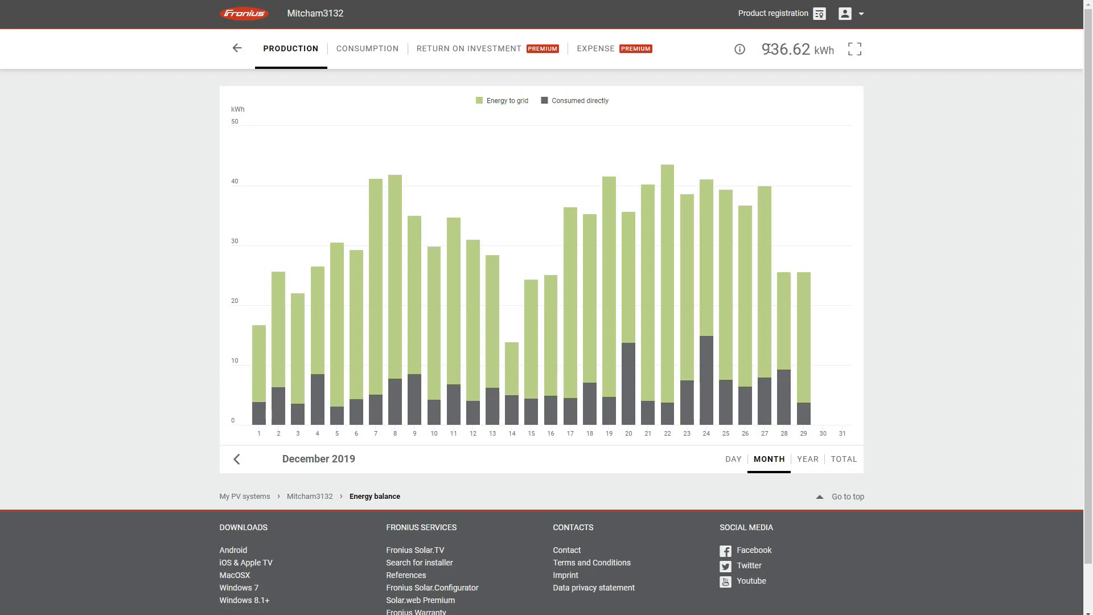
{"action": "triple_click", "coordinate": [786, 49]}
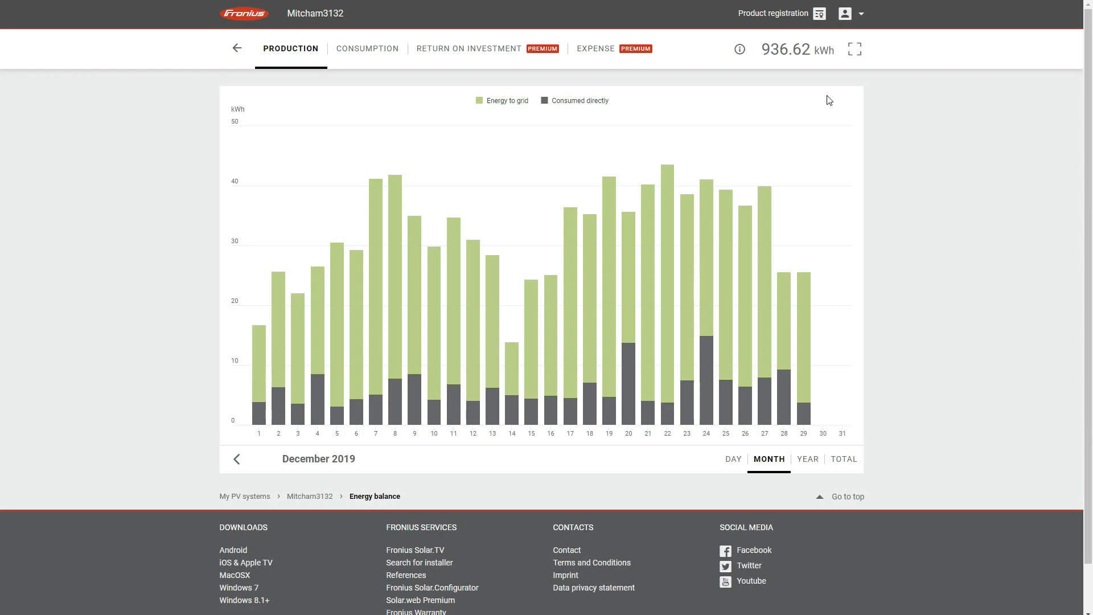
{"action": "mouse_move", "coordinate": [237, 459]}
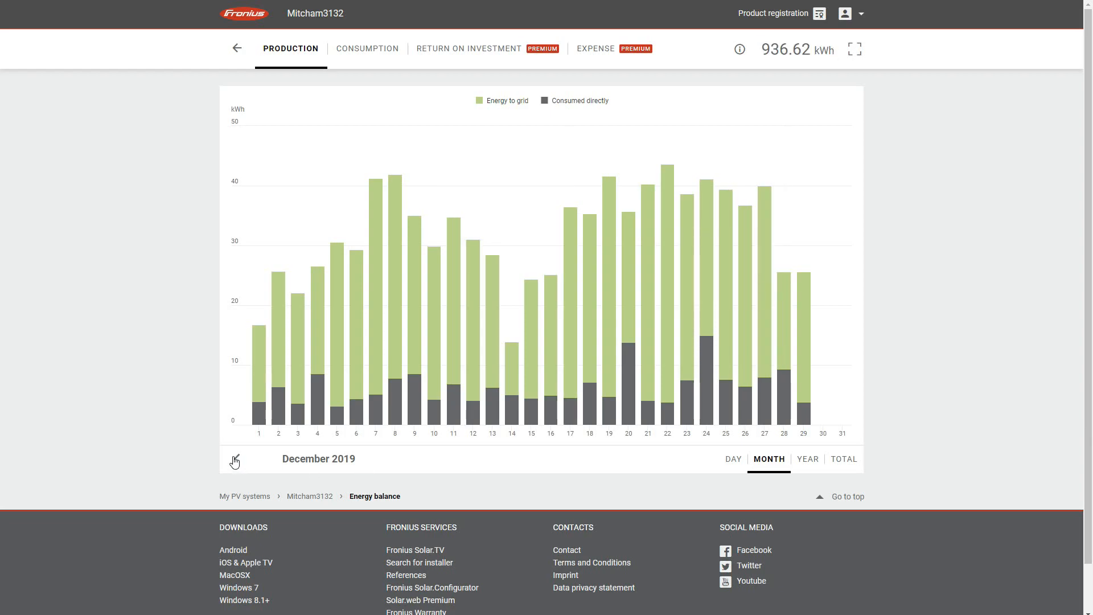
Compare December 2018, then show 2019 production by month, totalling 7.46 MWh
{"action": "left_click", "coordinate": [236, 460]}
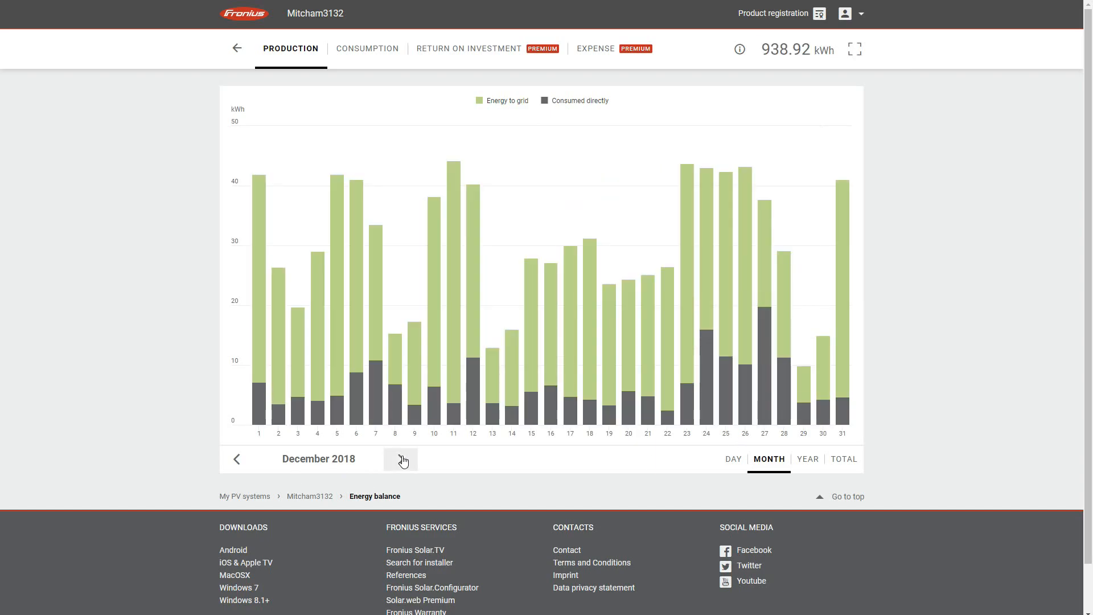
{"action": "left_click", "coordinate": [401, 458]}
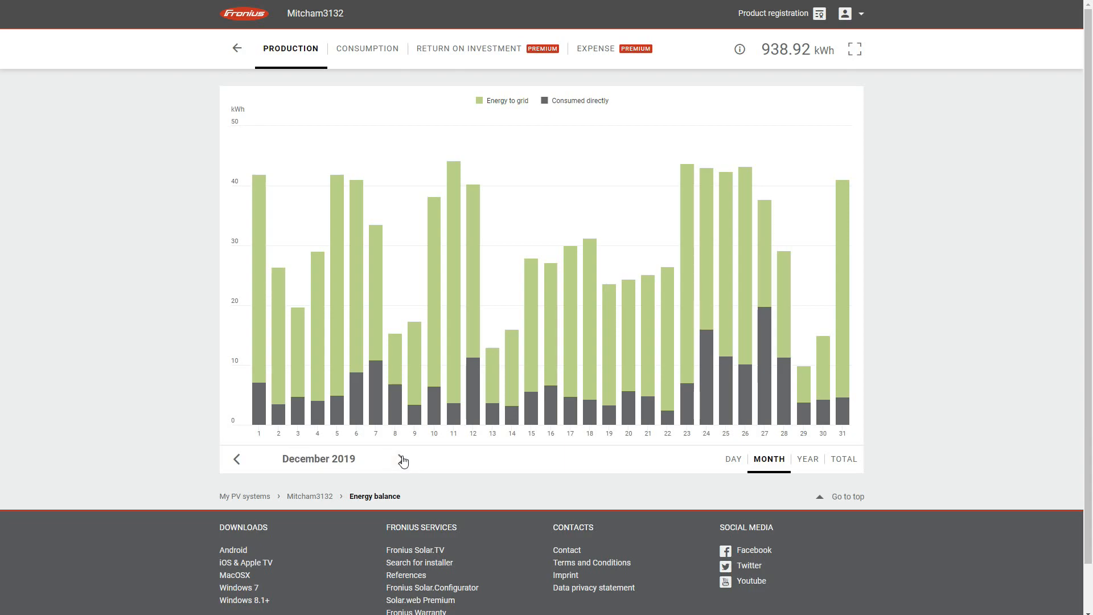
{"action": "left_click", "coordinate": [405, 459]}
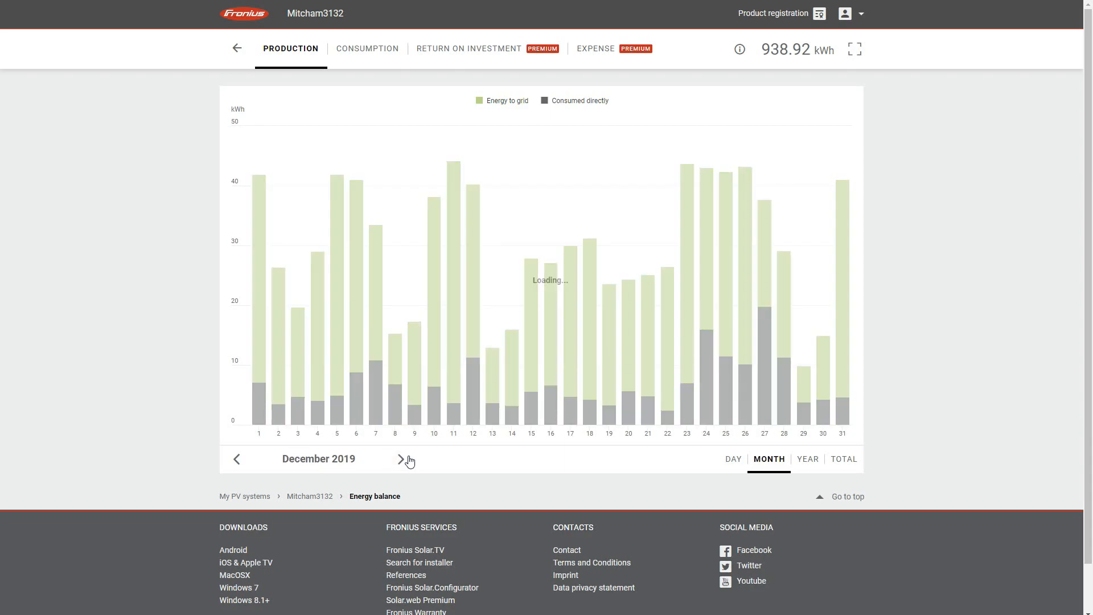
{"action": "mouse_move", "coordinate": [987, 414]}
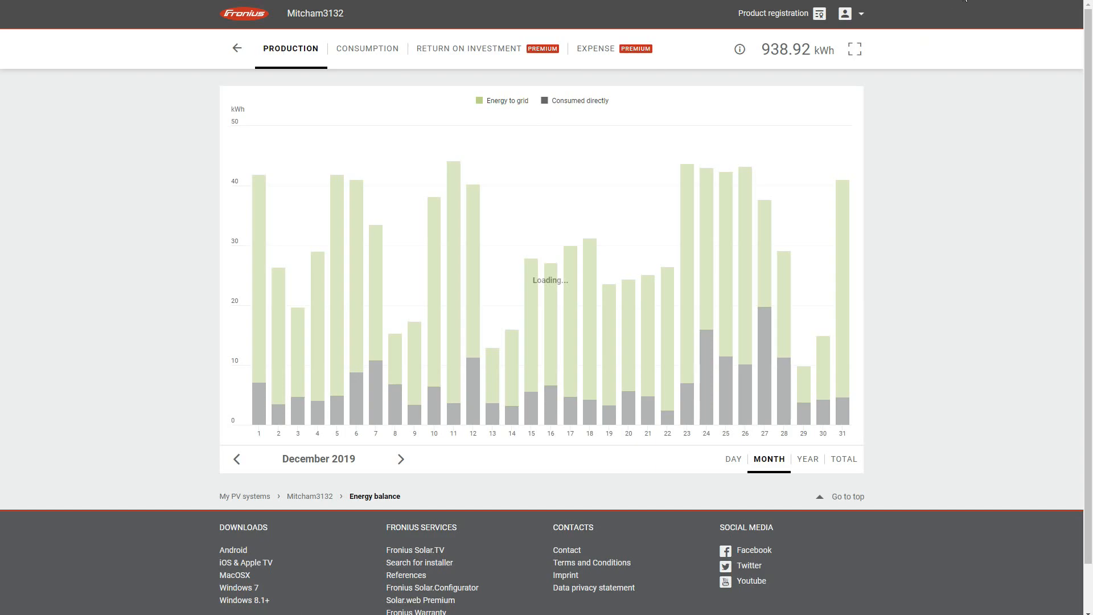
{"action": "mouse_move", "coordinate": [807, 458]}
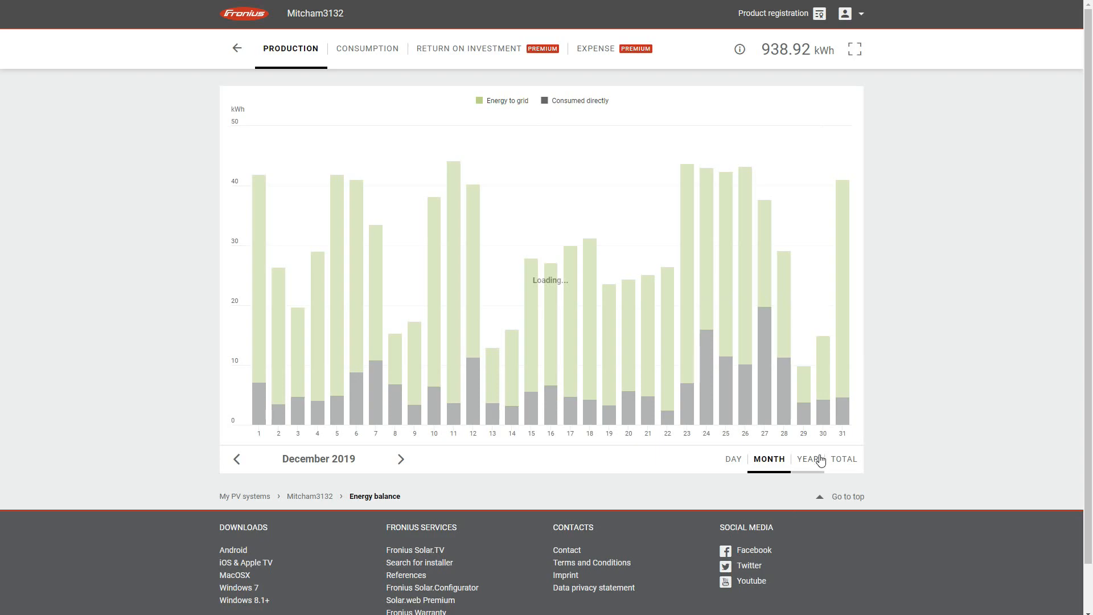
{"action": "mouse_move", "coordinate": [550, 279]}
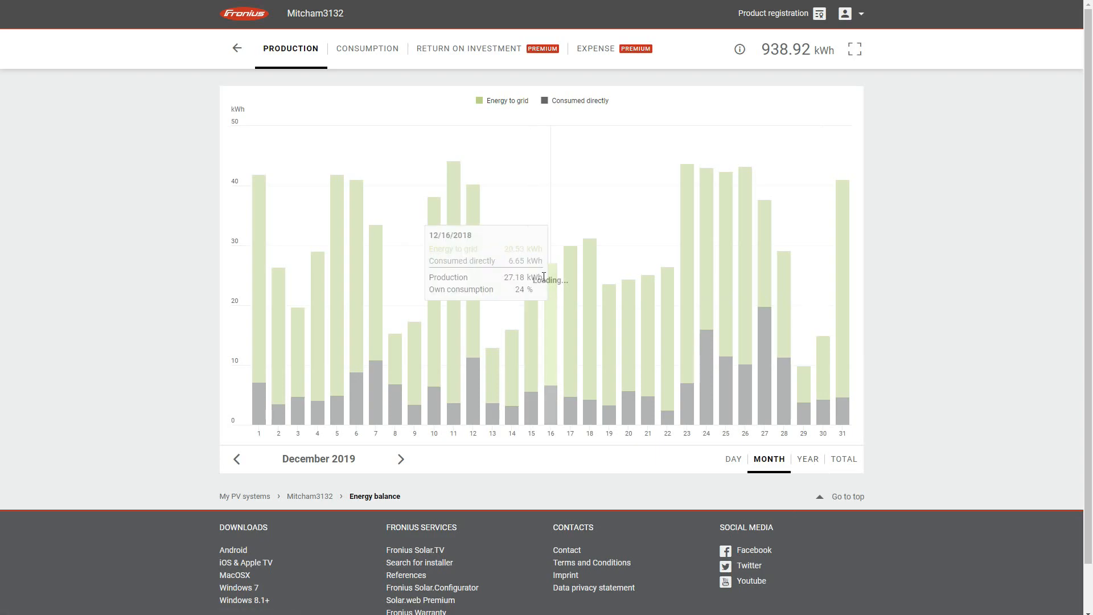
{"action": "left_click", "coordinate": [807, 459]}
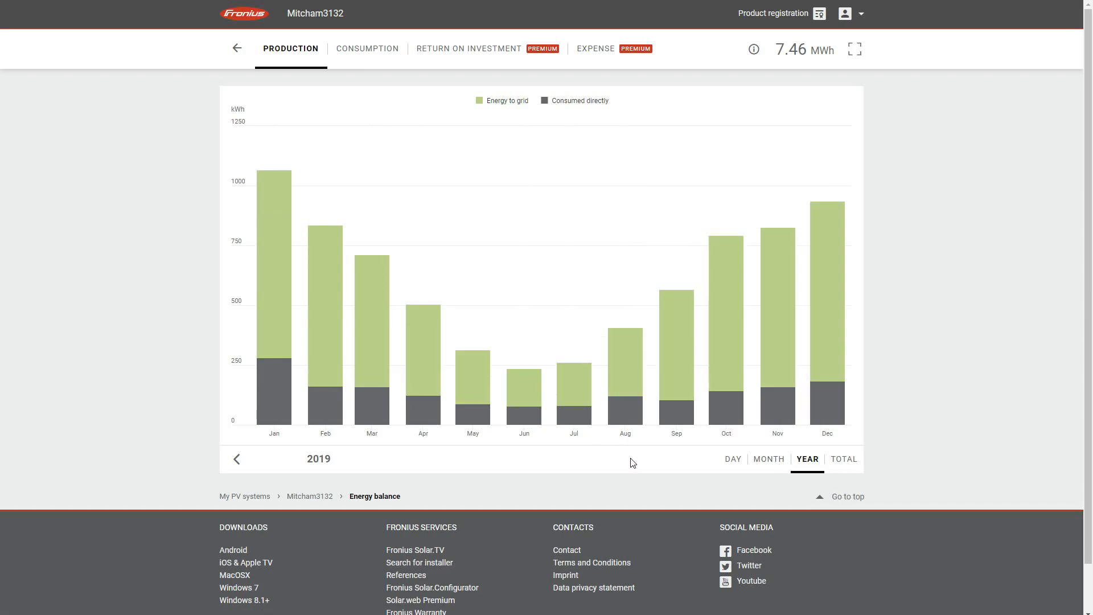
{"action": "mouse_move", "coordinate": [769, 459]}
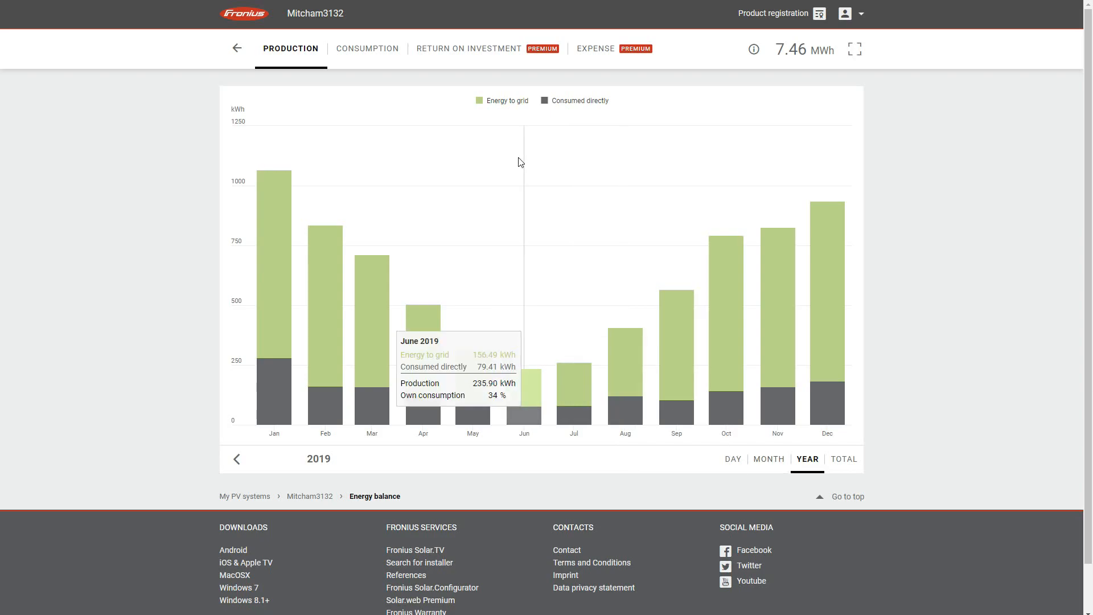
{"action": "mouse_move", "coordinate": [261, 25]}
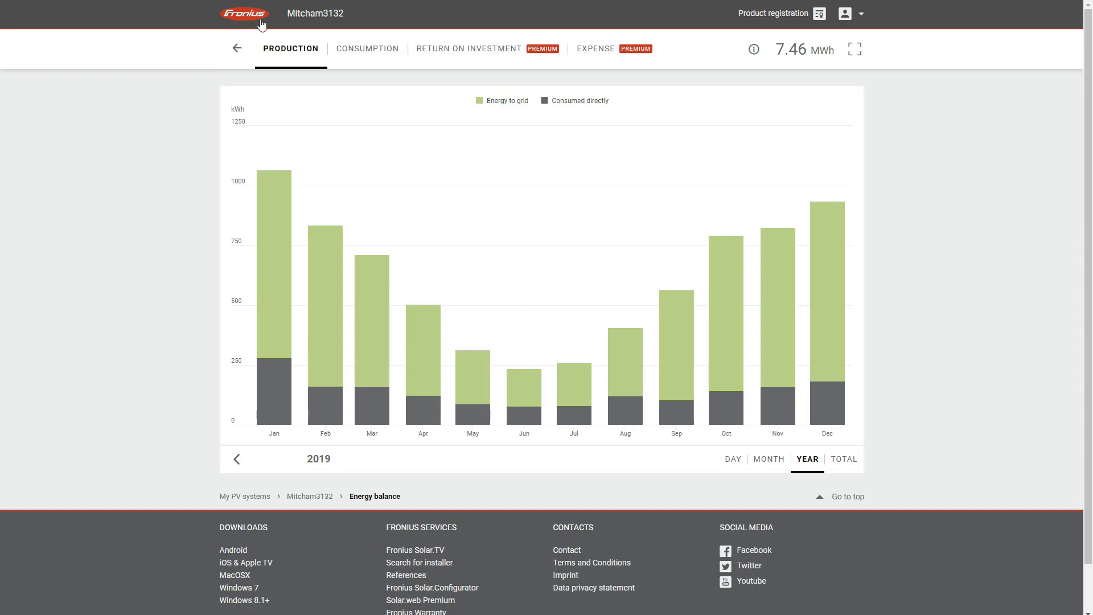
{"action": "mouse_move", "coordinate": [314, 18]}
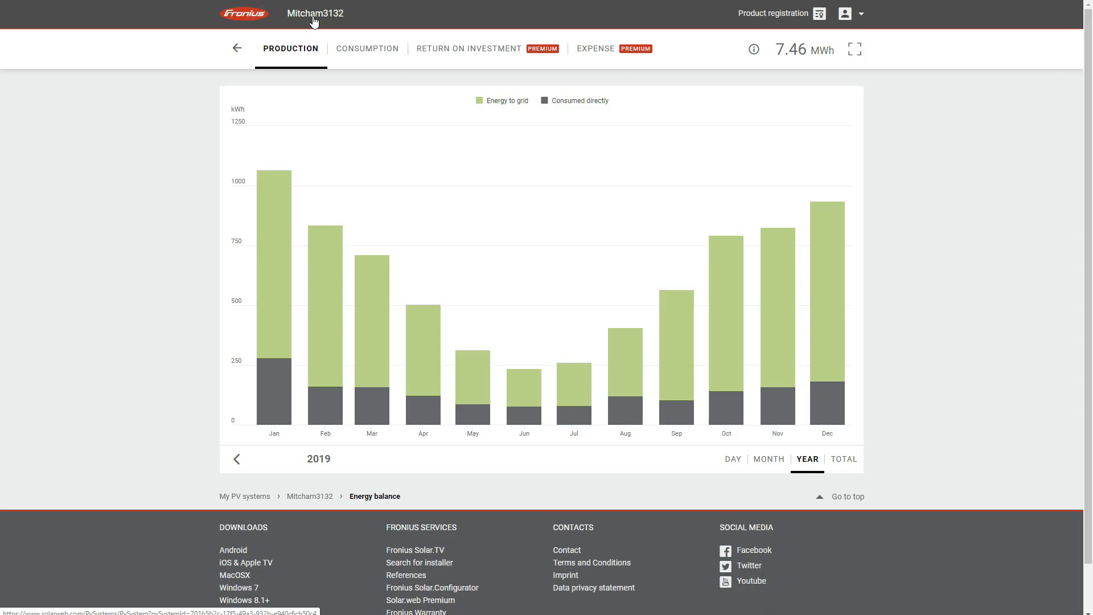
Return to the Mitcham3132 system overview from the header system name
{"action": "left_click", "coordinate": [237, 48]}
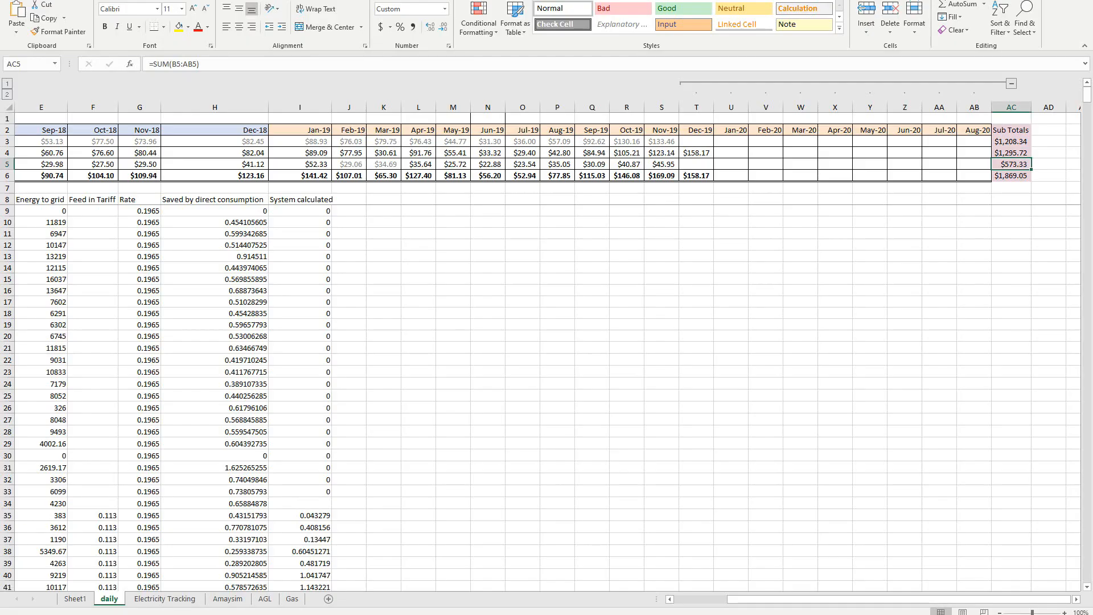
{"action": "left_click", "coordinate": [383, 313]}
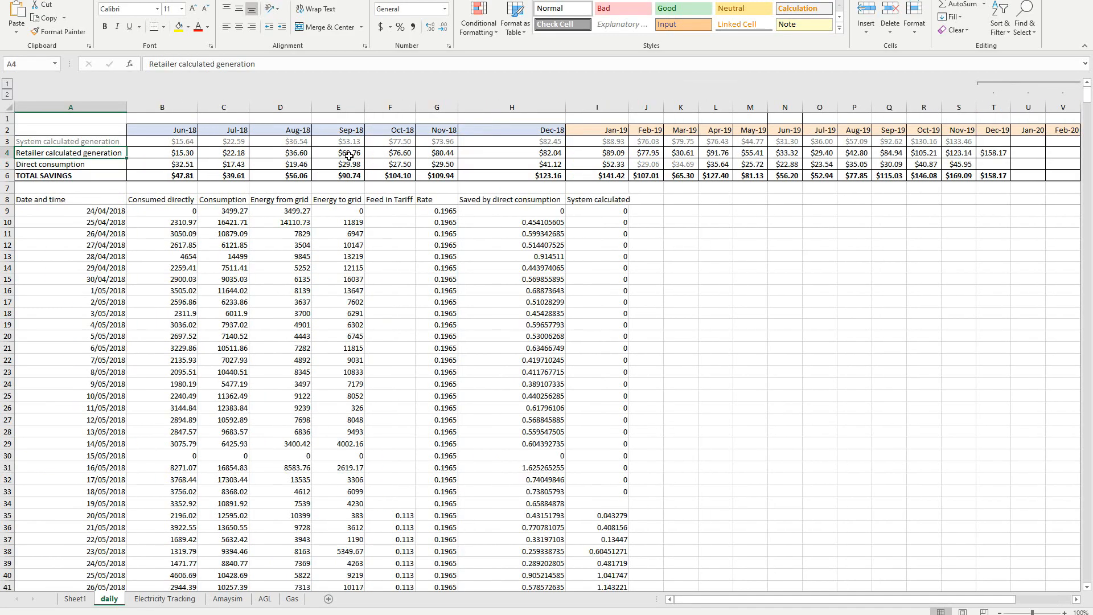
{"action": "left_click", "coordinate": [70, 140]}
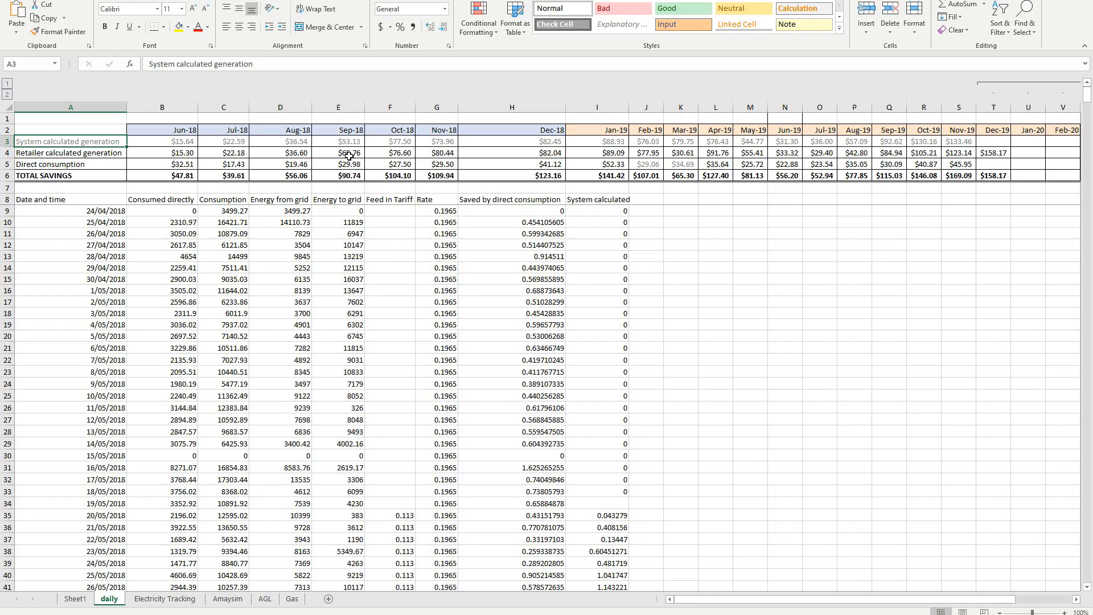
{"action": "mouse_move", "coordinate": [854, 145]}
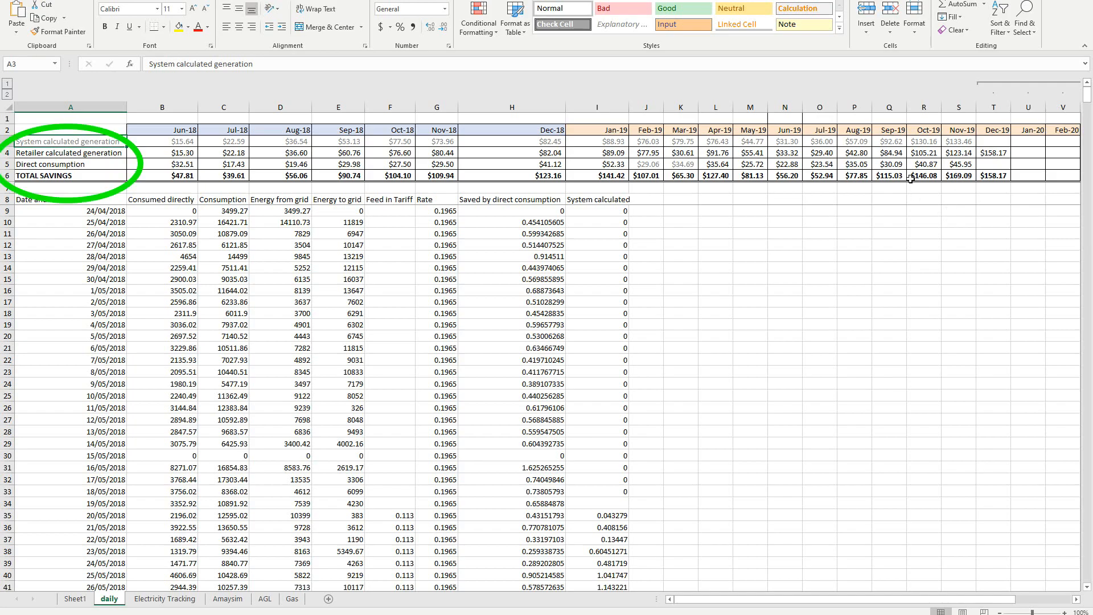
{"action": "left_click", "coordinate": [853, 175]}
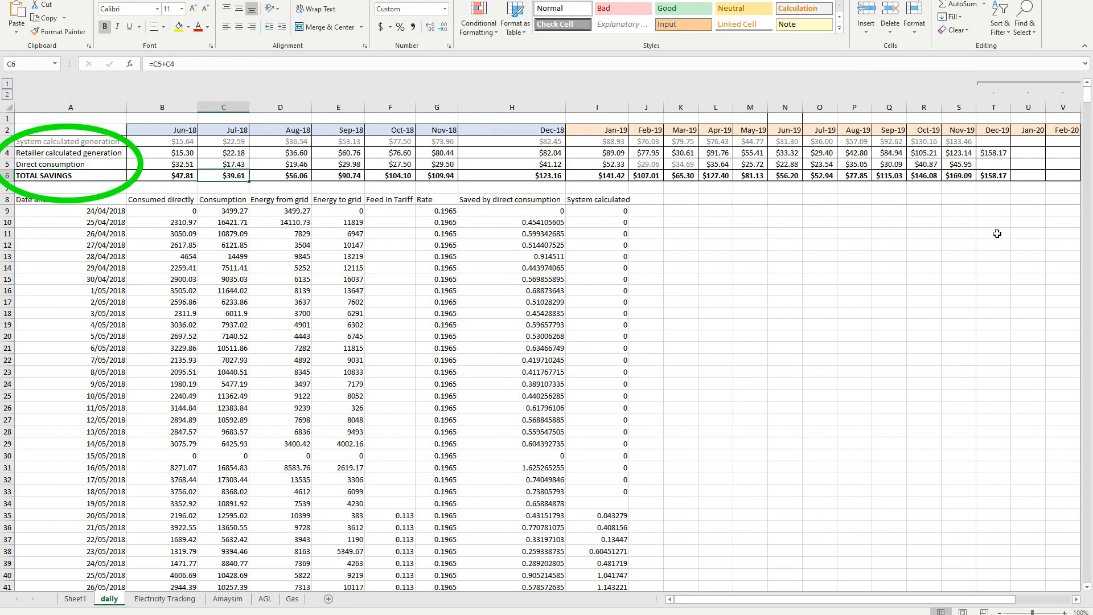
{"action": "left_click", "coordinate": [161, 175]}
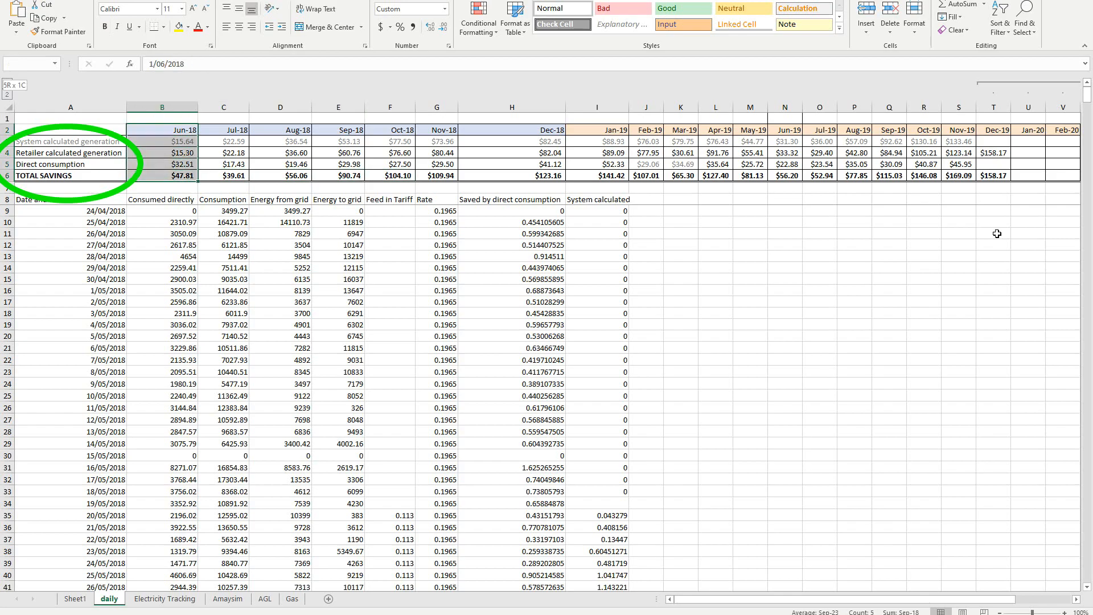
{"action": "left_click", "coordinate": [437, 164]}
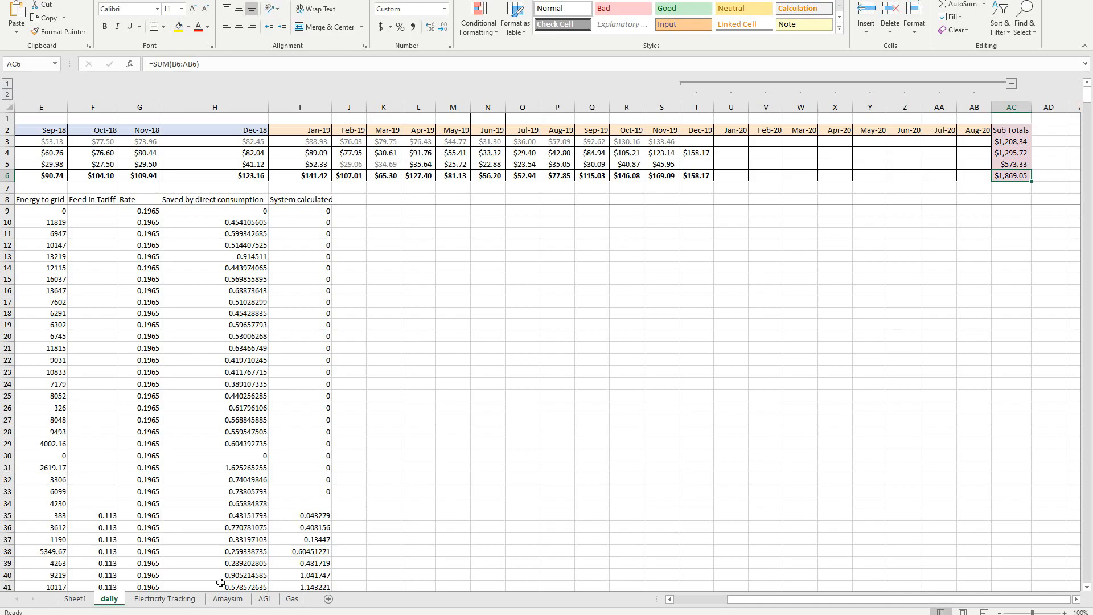
{"action": "mouse_move", "coordinate": [383, 489]}
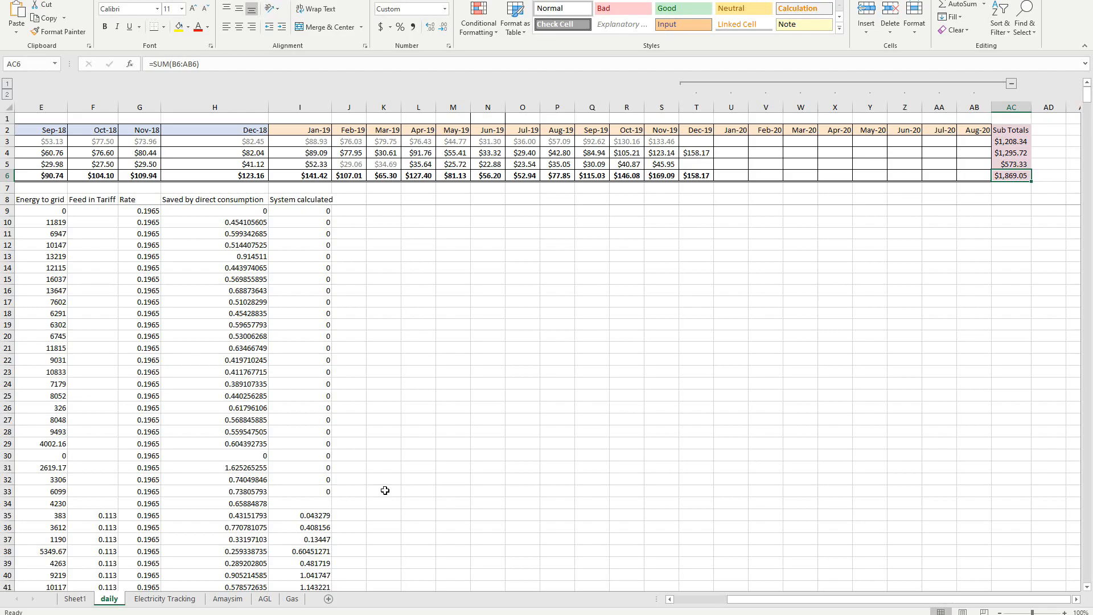
{"action": "mouse_move", "coordinate": [442, 576]}
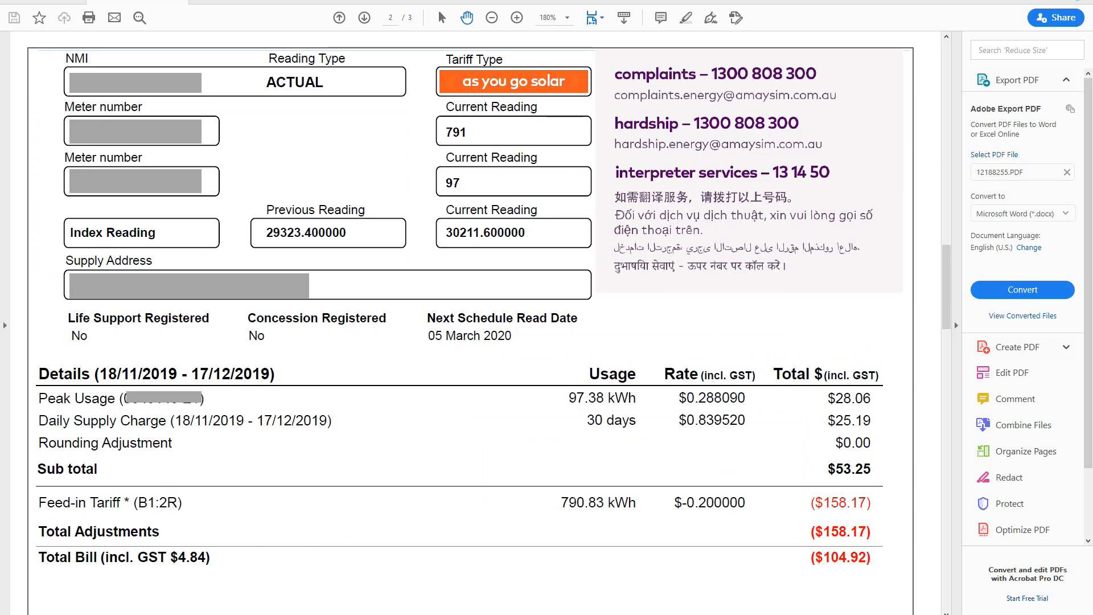
{"action": "mouse_move", "coordinate": [336, 173]}
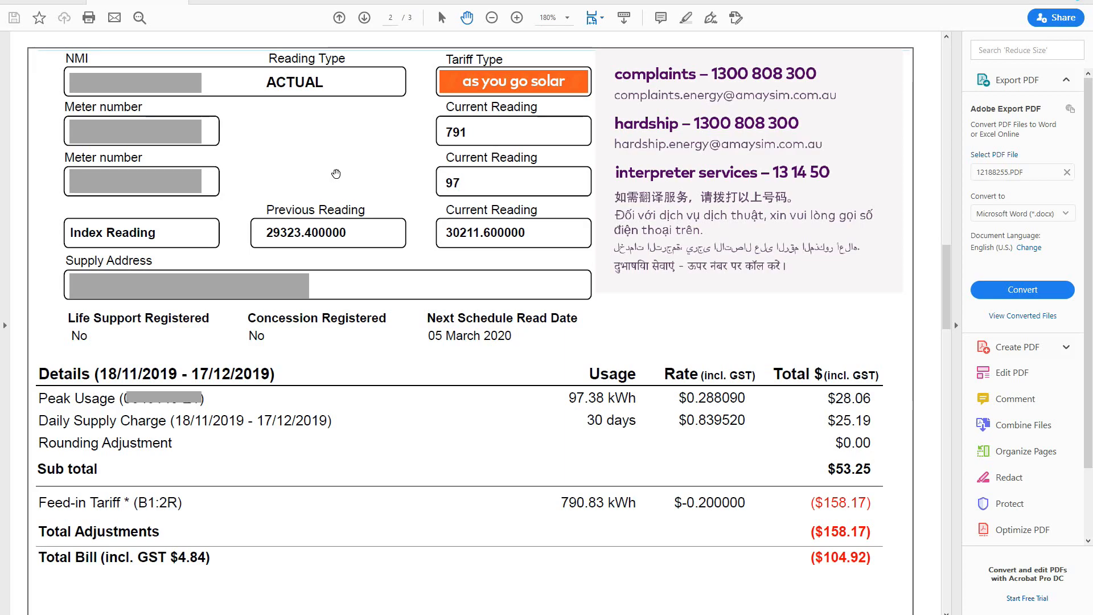
{"action": "mouse_move", "coordinate": [323, 221]}
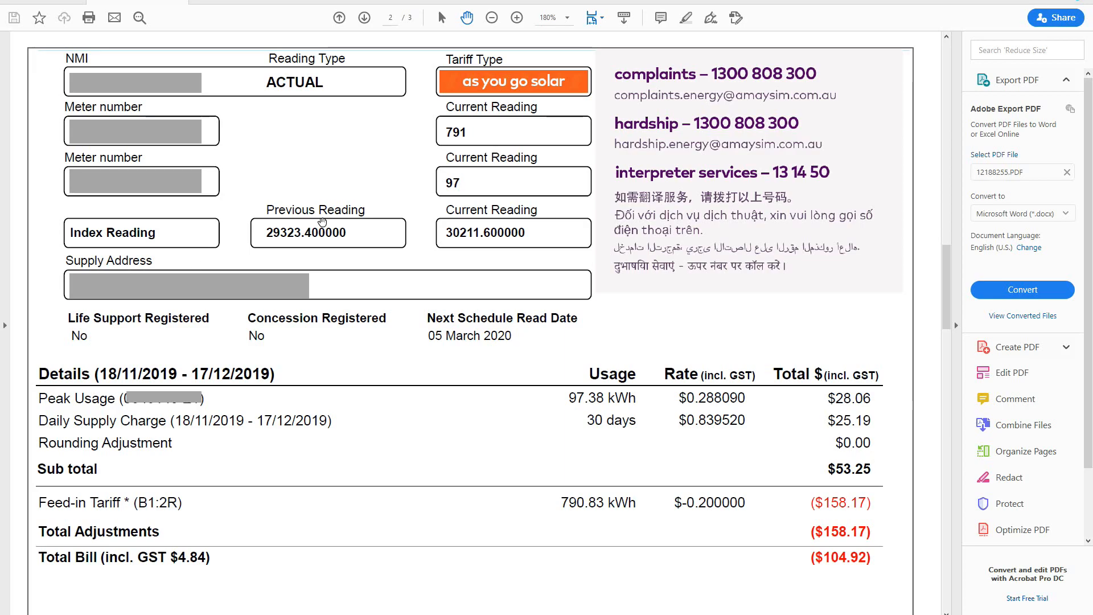
{"action": "mouse_move", "coordinate": [825, 490]}
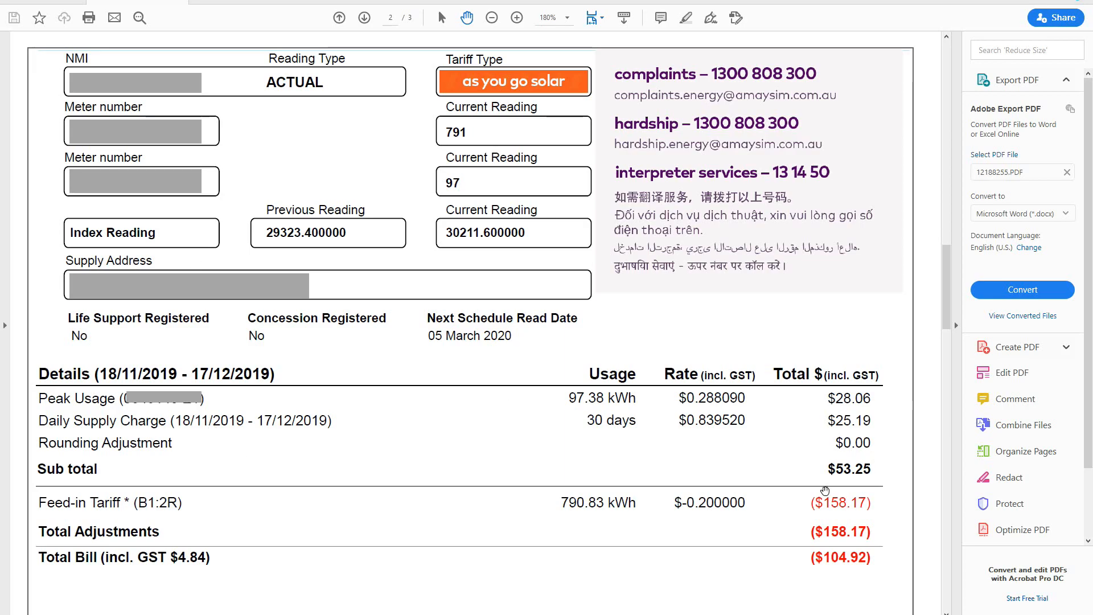
{"action": "mouse_move", "coordinate": [546, 502]}
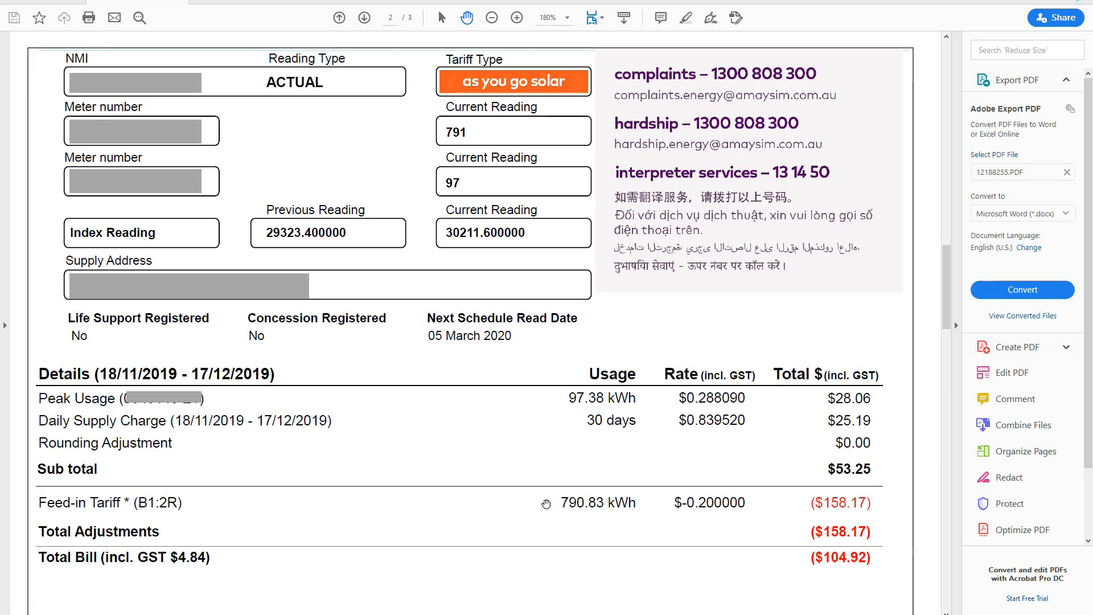
{"action": "mouse_move", "coordinate": [565, 513]}
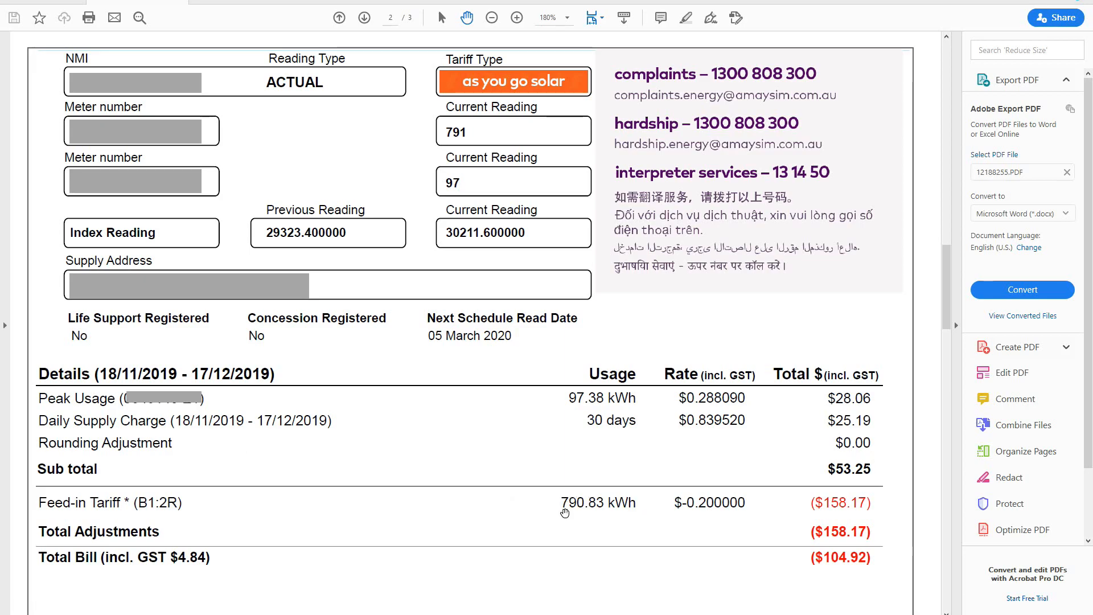
{"action": "mouse_move", "coordinate": [574, 499]}
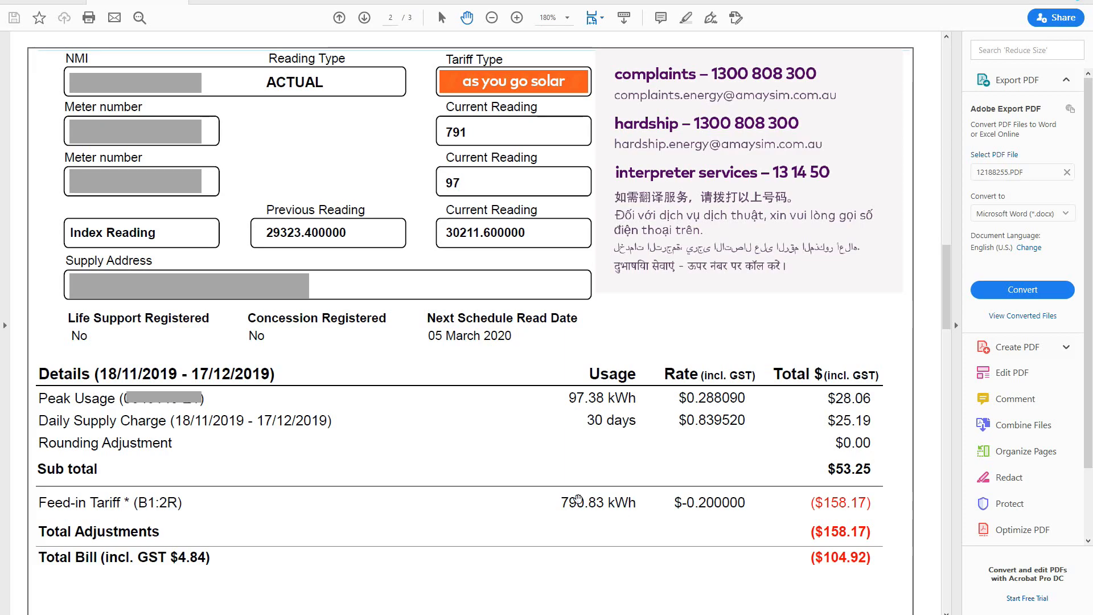
{"action": "mouse_move", "coordinate": [697, 502]}
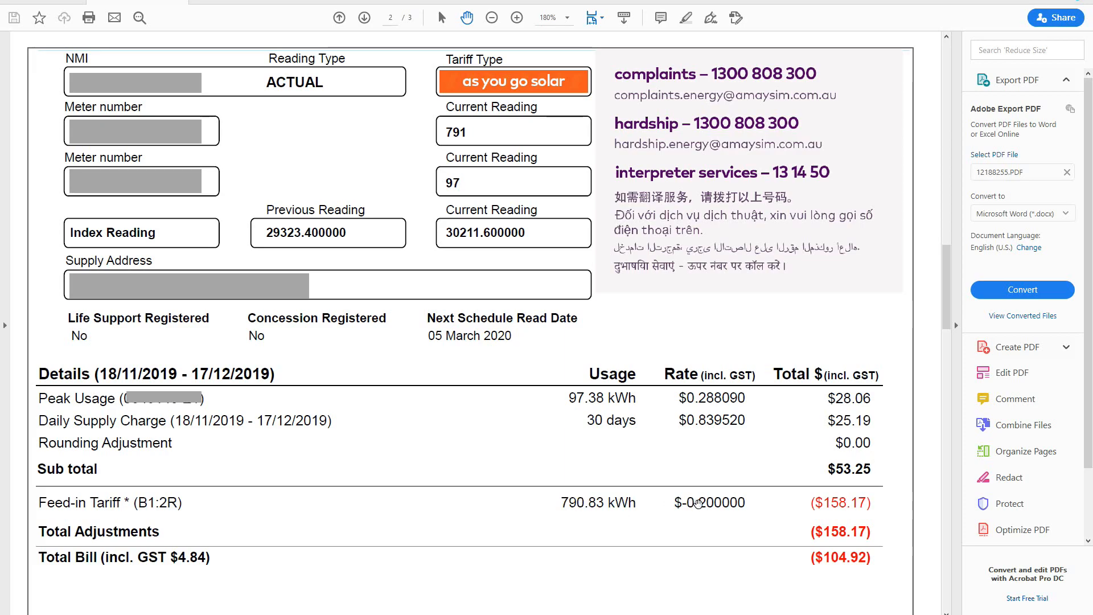
{"action": "mouse_move", "coordinate": [580, 398]}
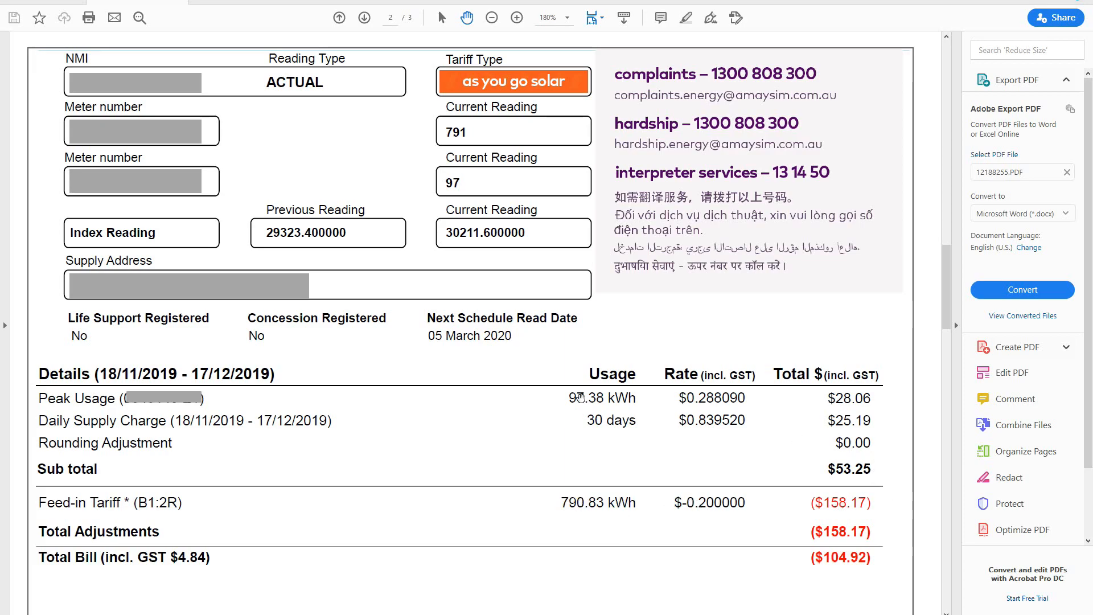
{"action": "mouse_move", "coordinate": [850, 404]}
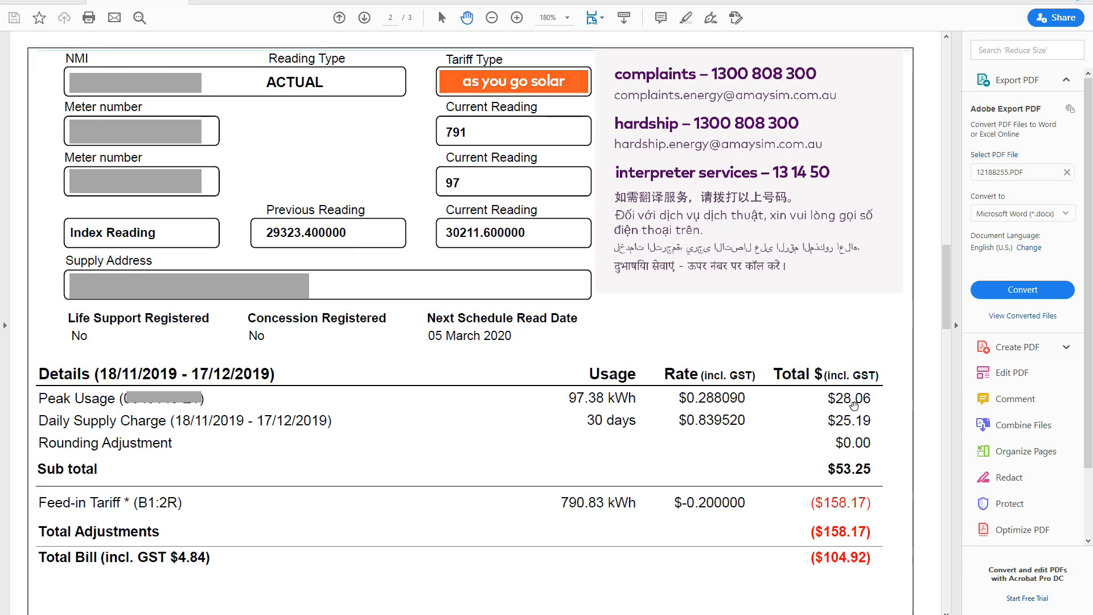
{"action": "mouse_move", "coordinate": [880, 472]}
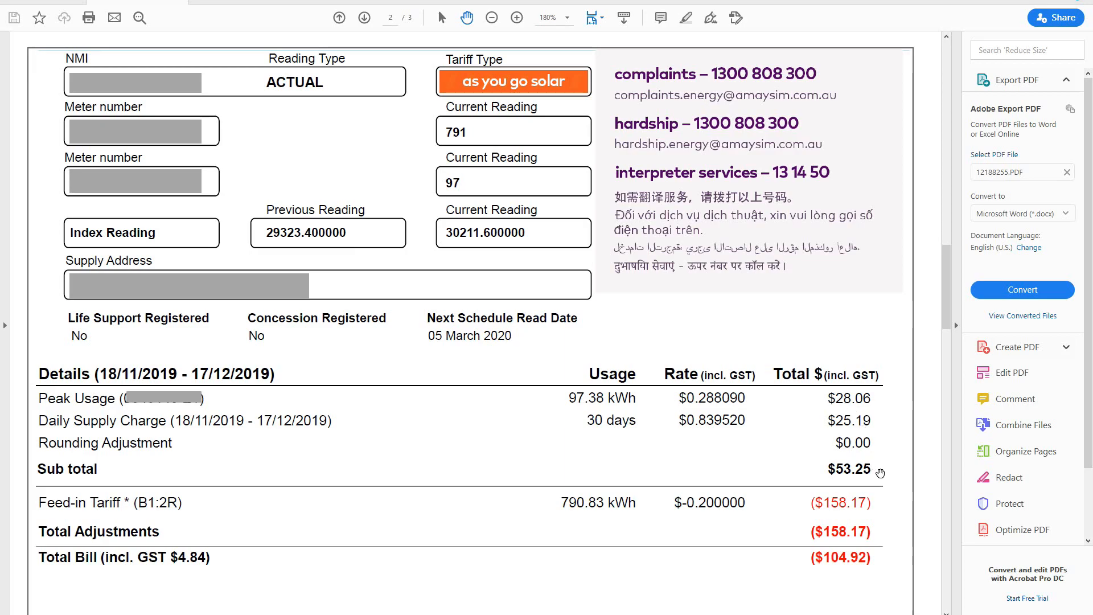